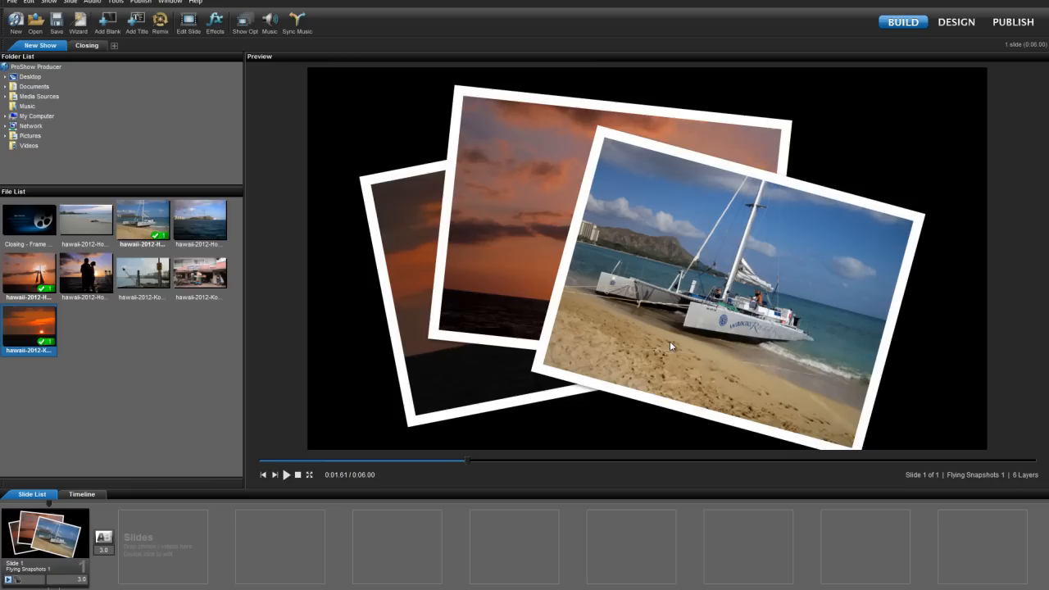
mouse_move(722, 332)
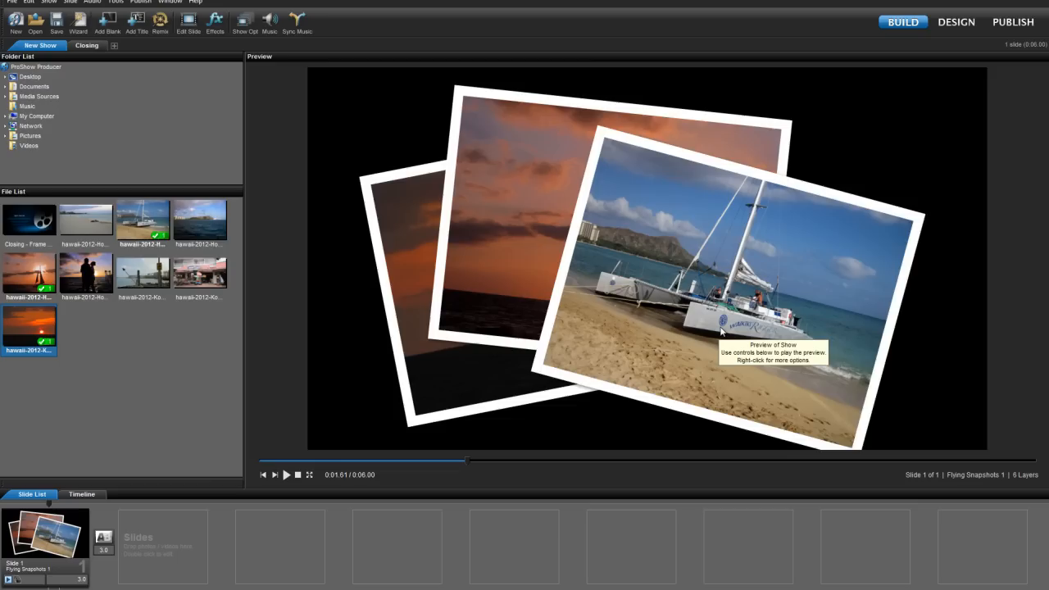
- In Slide Options for slide 1, replace the sailboat layer with the sunset silhouette photo
double_click(45, 532)
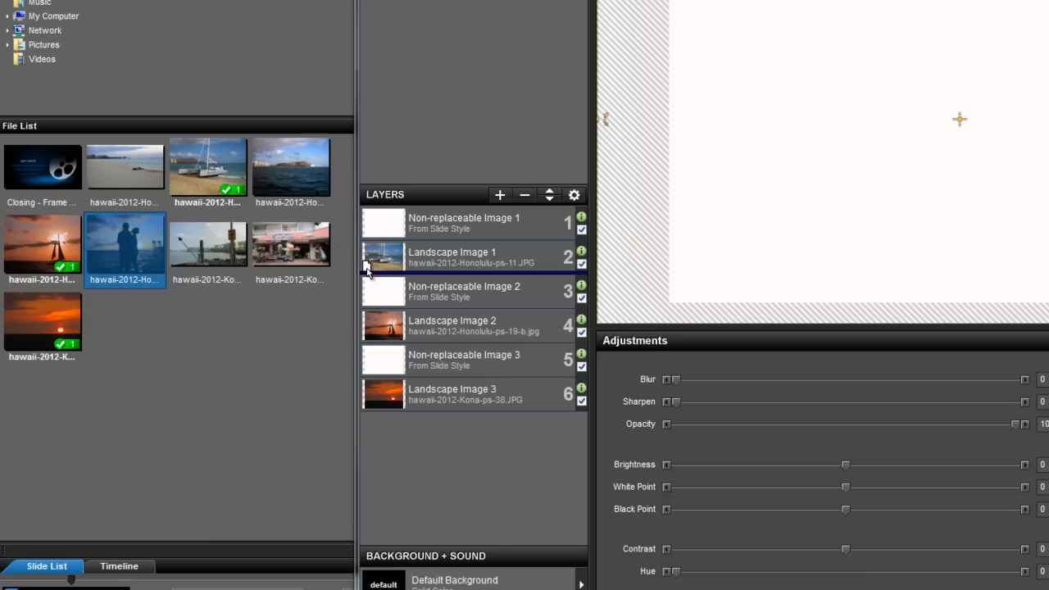
click(459, 257)
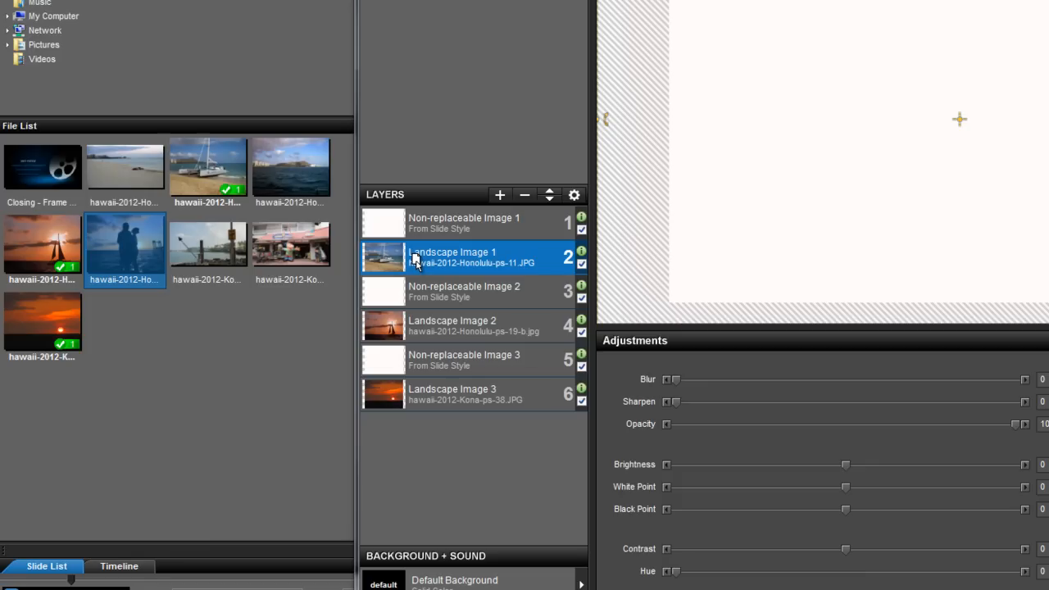
click(383, 257)
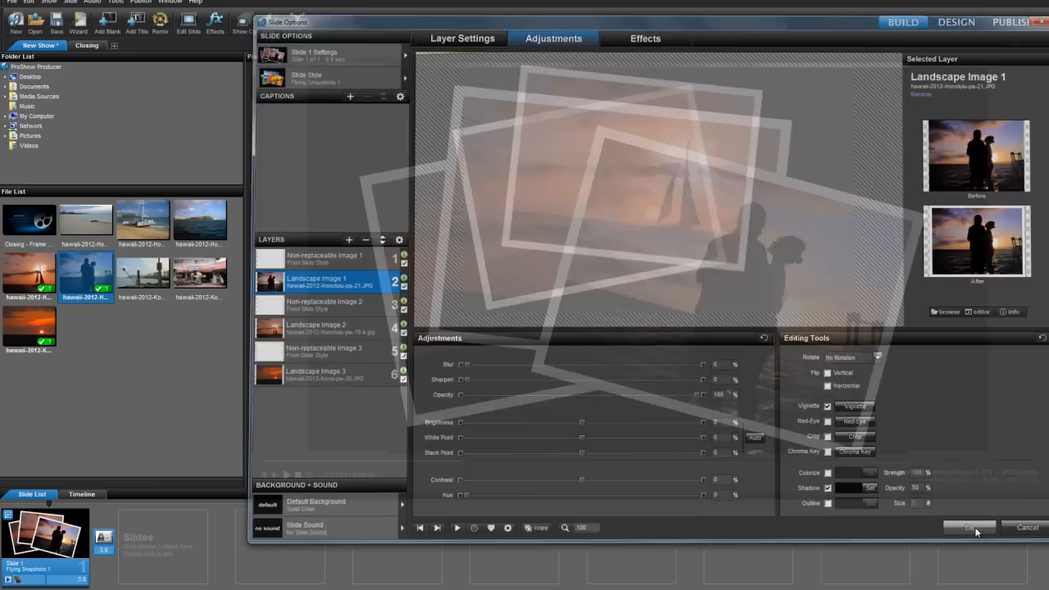
- Confirm the photo swap and add the Honolulu ocean photo as slide 2
click(970, 527)
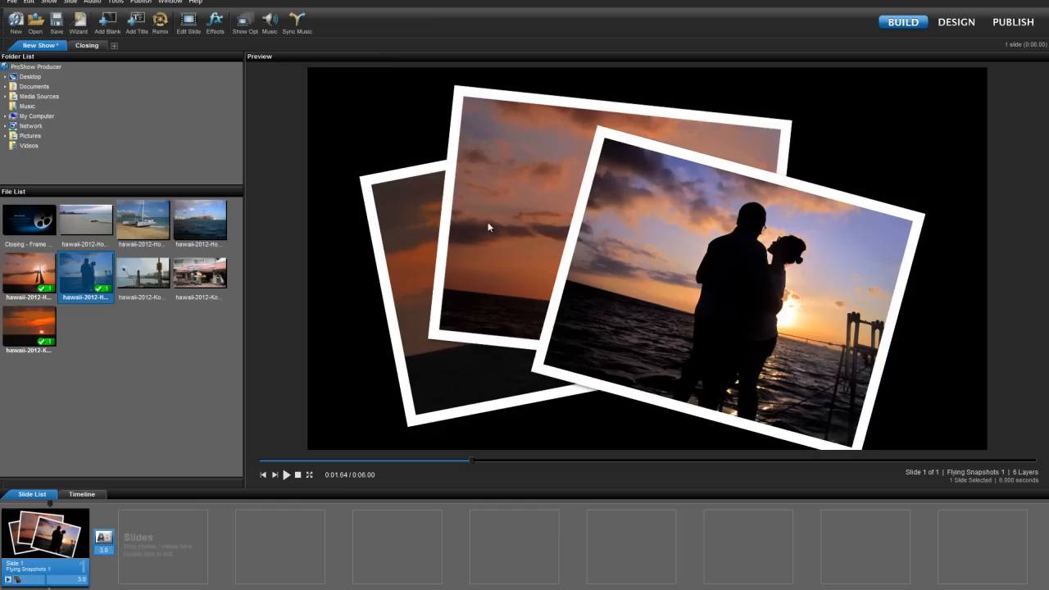
mouse_move(612, 473)
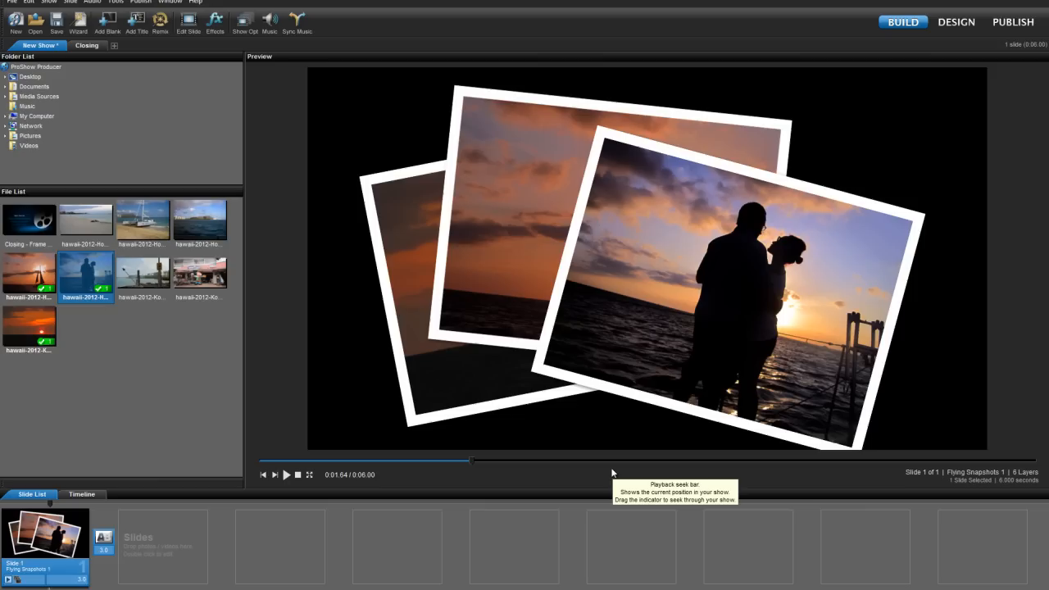
click(199, 220)
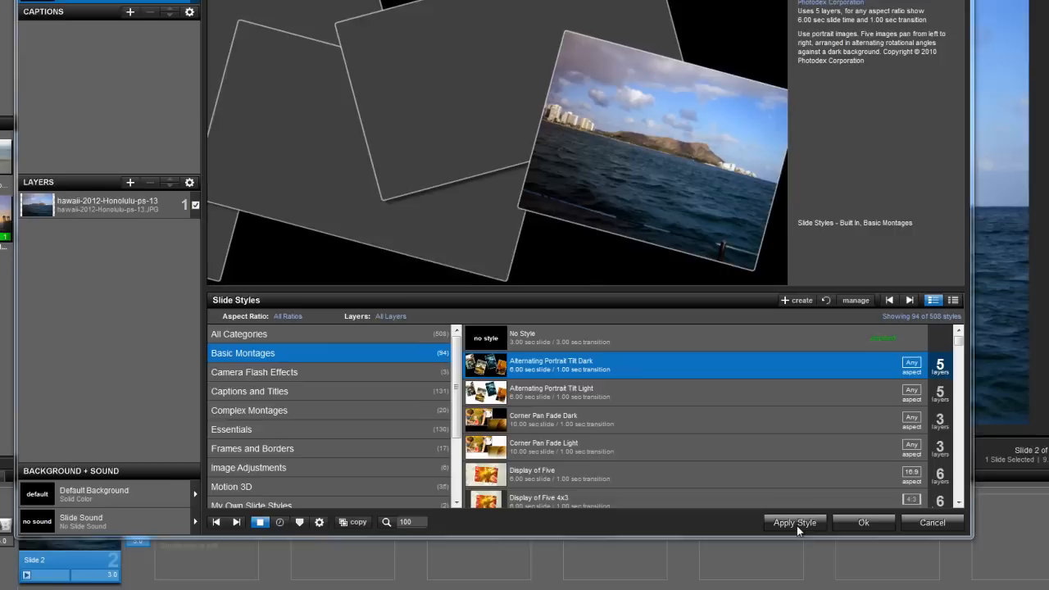
- Apply the Alternating Portrait Tilt Dark montage style to slide 2
click(795, 523)
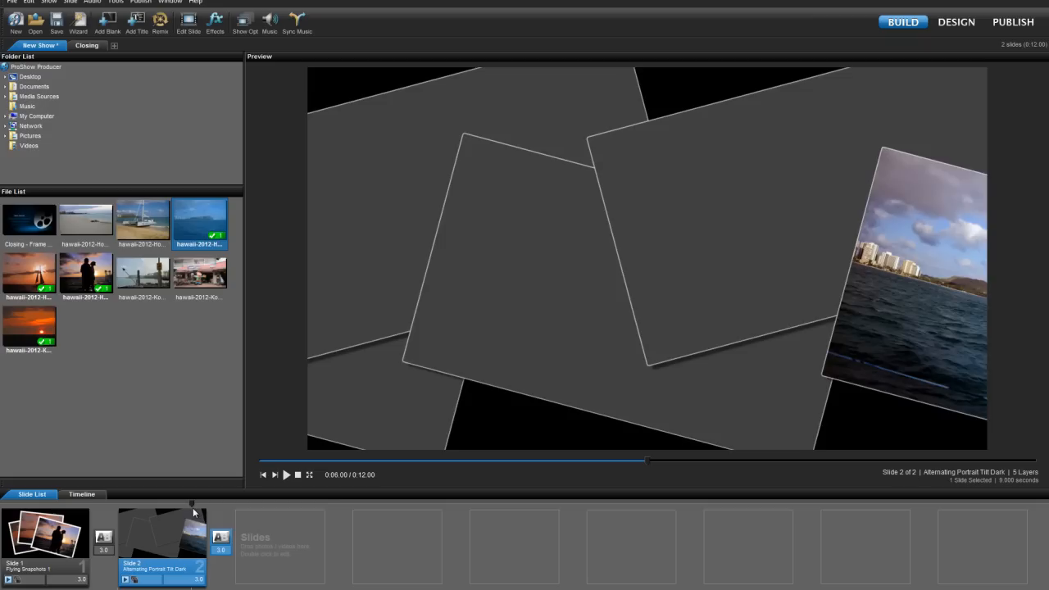
- Open slide 2's settings to fill its five frames with Hawaii photos
double_click(161, 533)
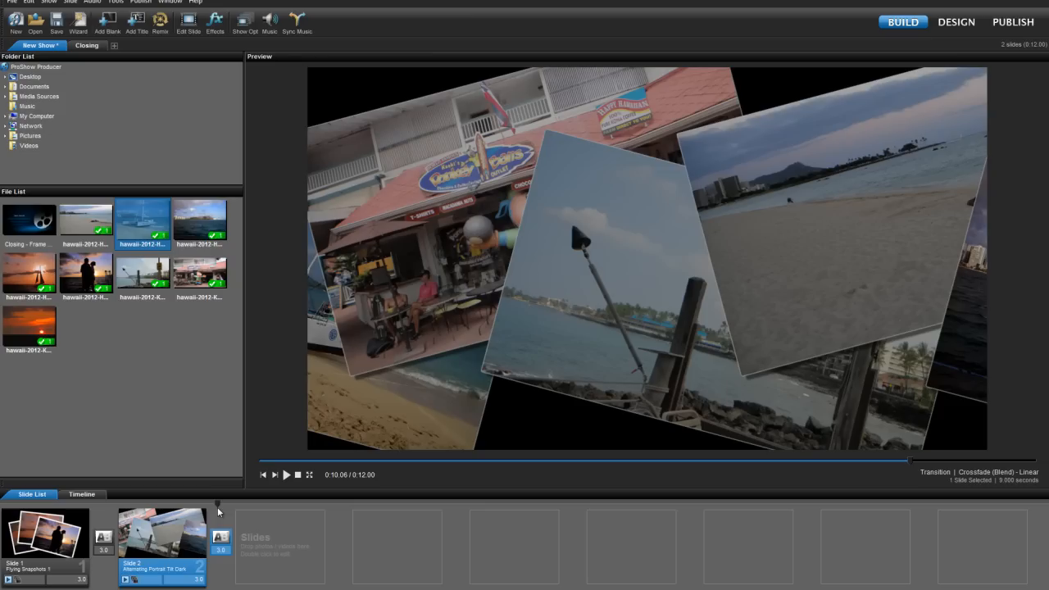
click(286, 475)
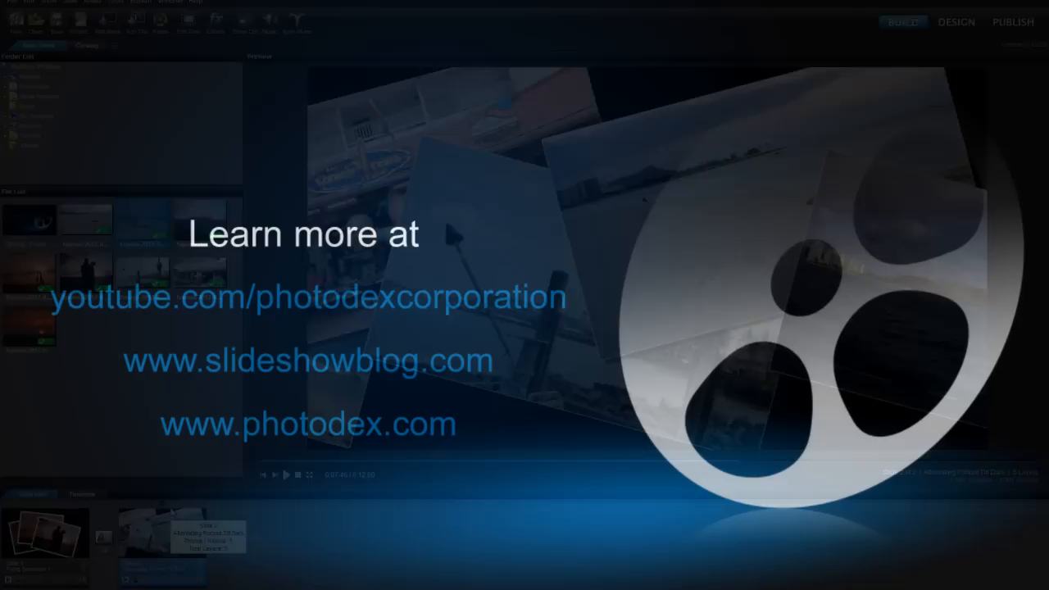